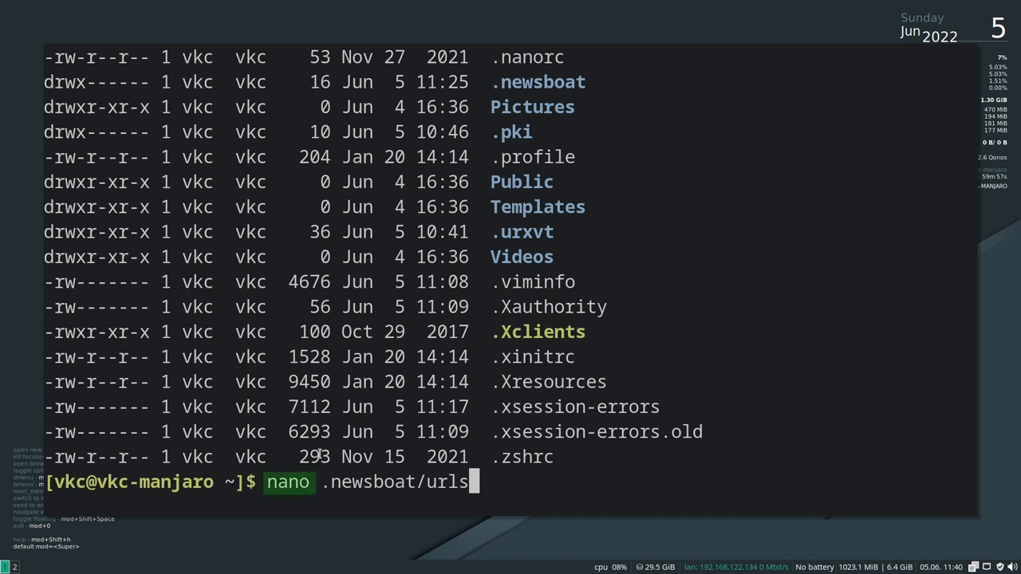
- Run nano .newsboat/urls to open the new, empty feed URLs file
key("Return")
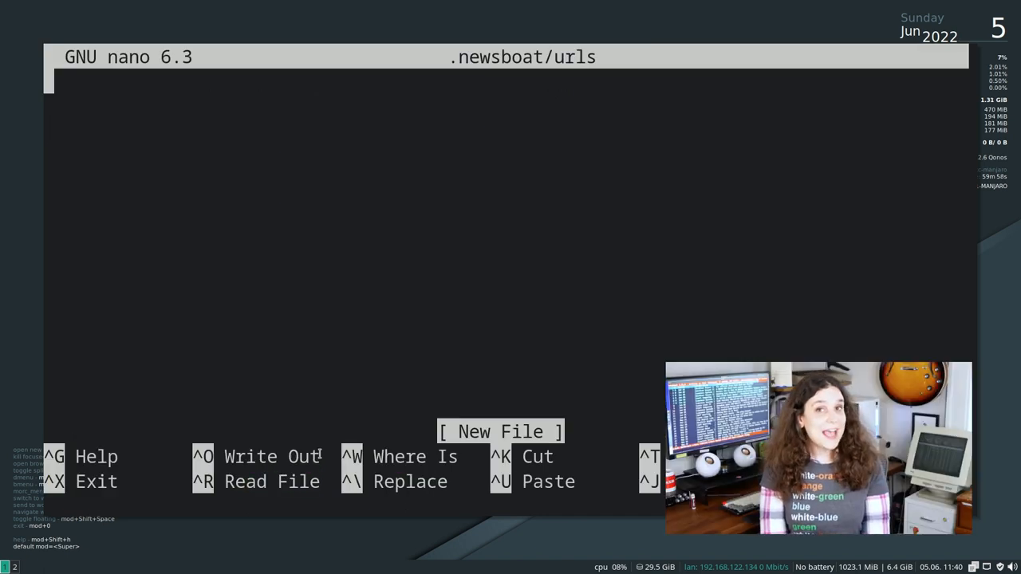